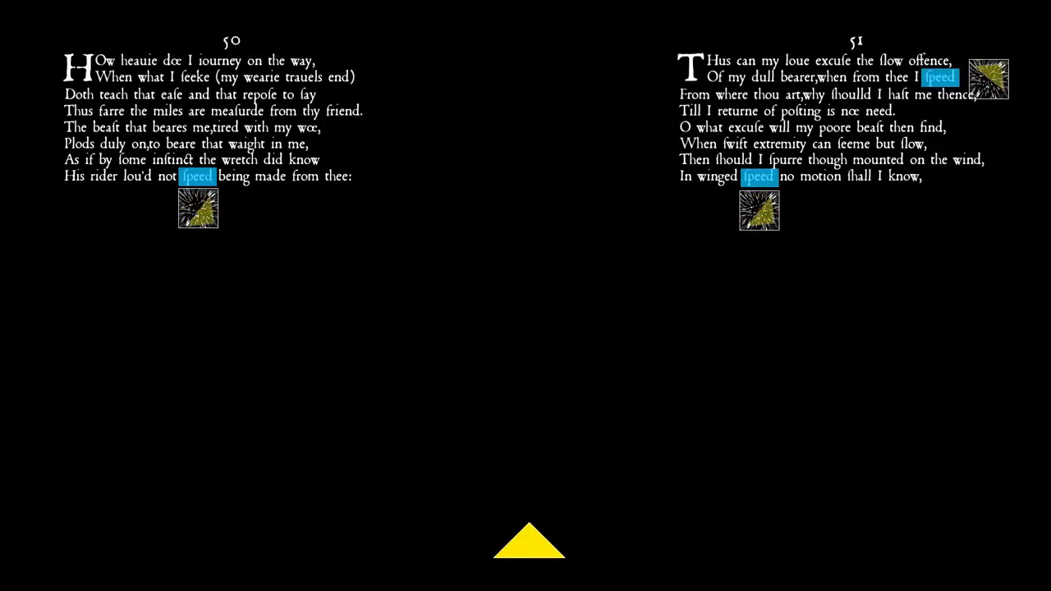
Advance to the light/speed ratio slide (46,438.016), then reveal sonnet 123 with pyramyds highlighted.
click(529, 542)
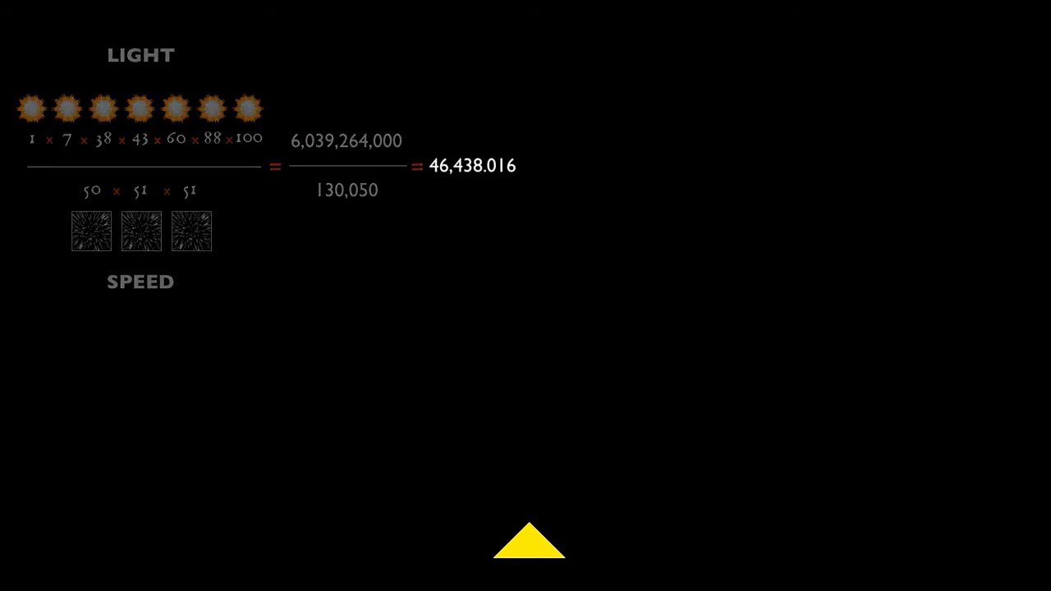
click(530, 542)
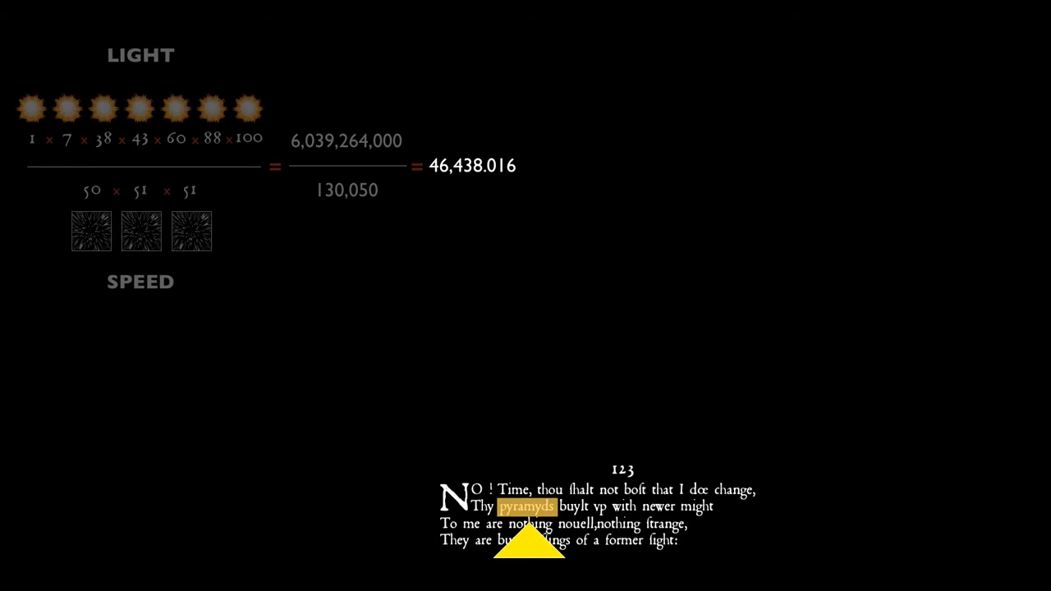